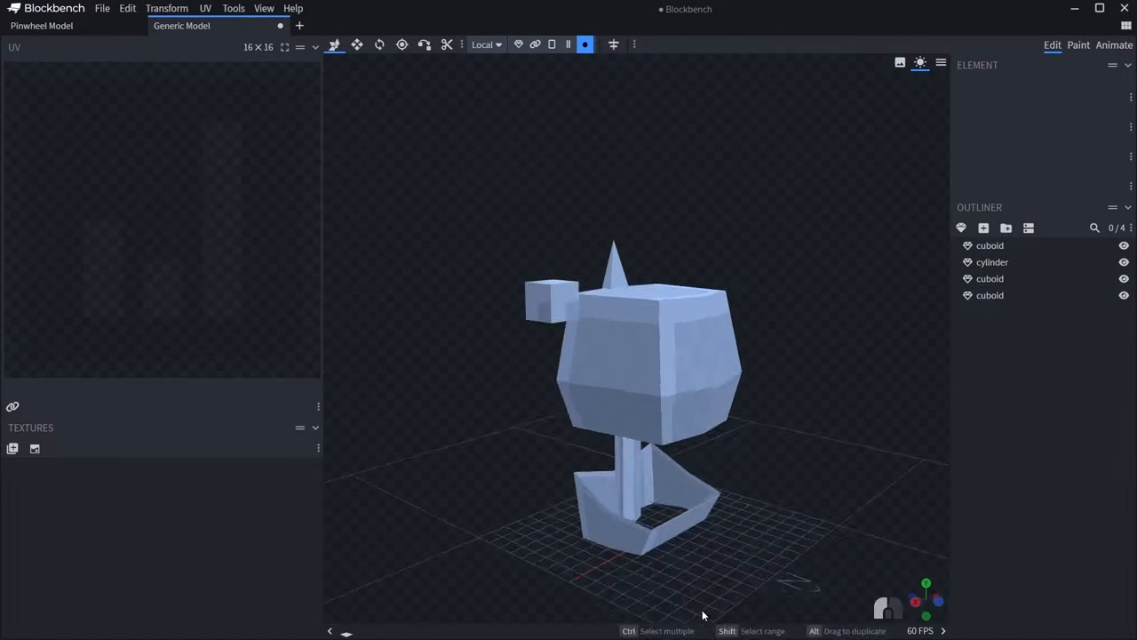
Build the hooded head, torso and arms from about fifteen cuboids, cylinders and planes.
click(990, 295)
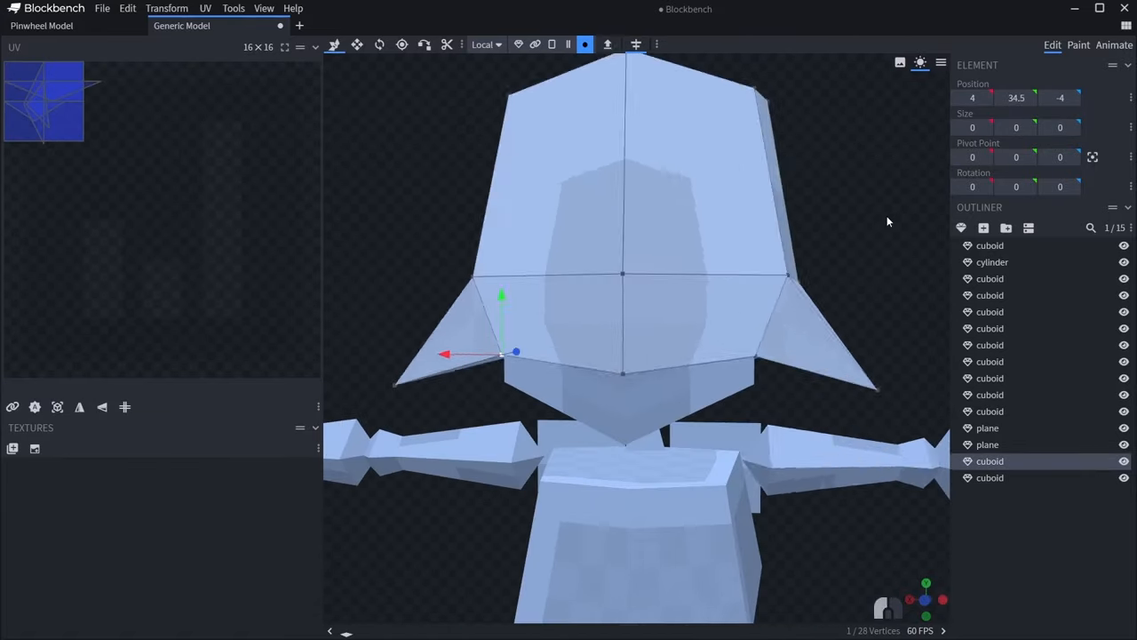
Paint the skull, ribs and legs in muted pink and name parts Ribs, Spine, Hips.
click(1075, 43)
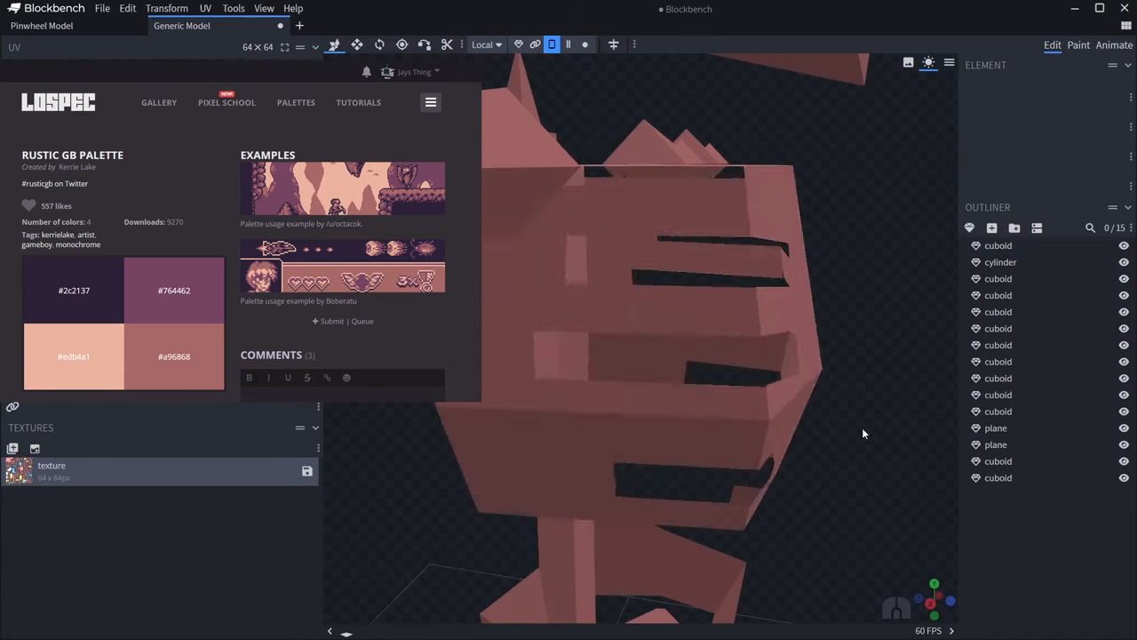
click(1078, 45)
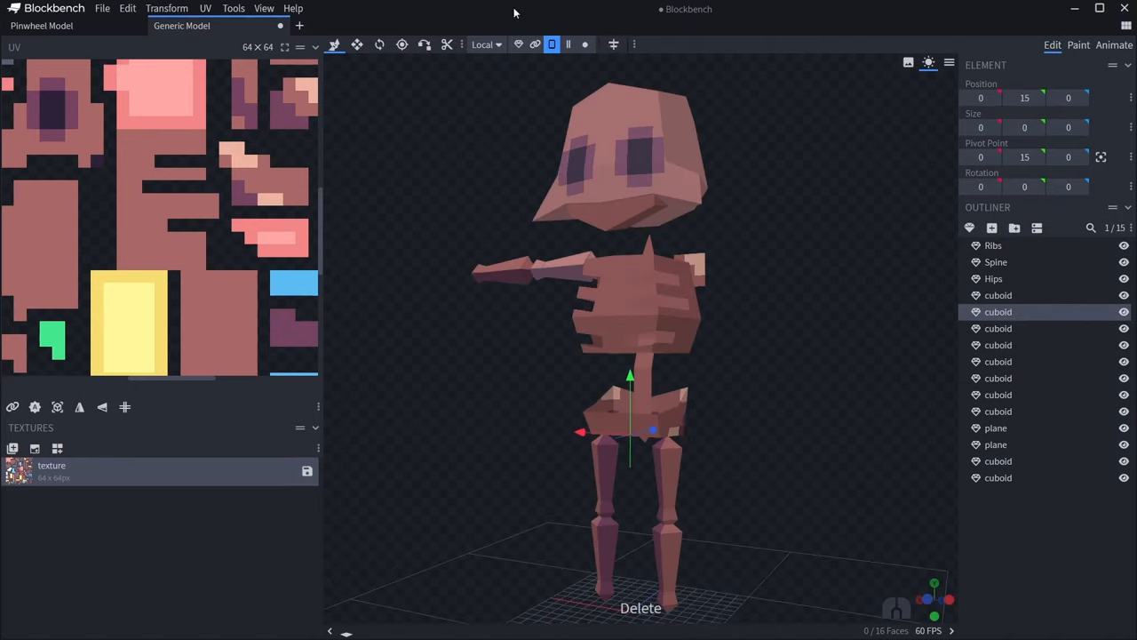
Arrange the Ribs UV islands and hand-paint skull shading on Skeleton.png in Tiny_Skeleton.
click(1075, 43)
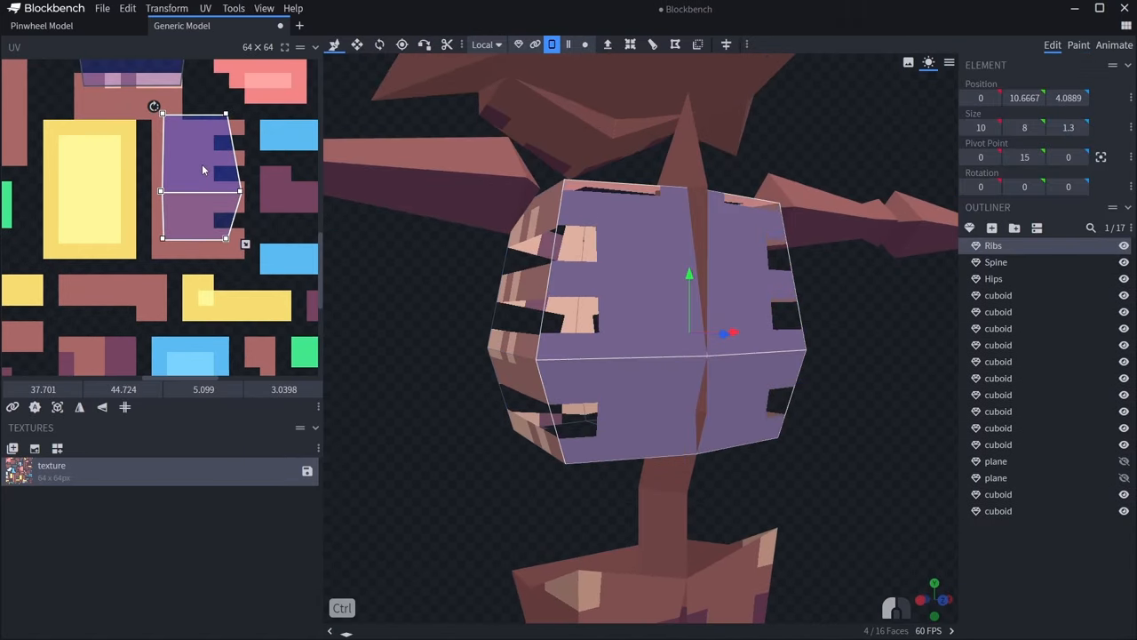
click(1073, 45)
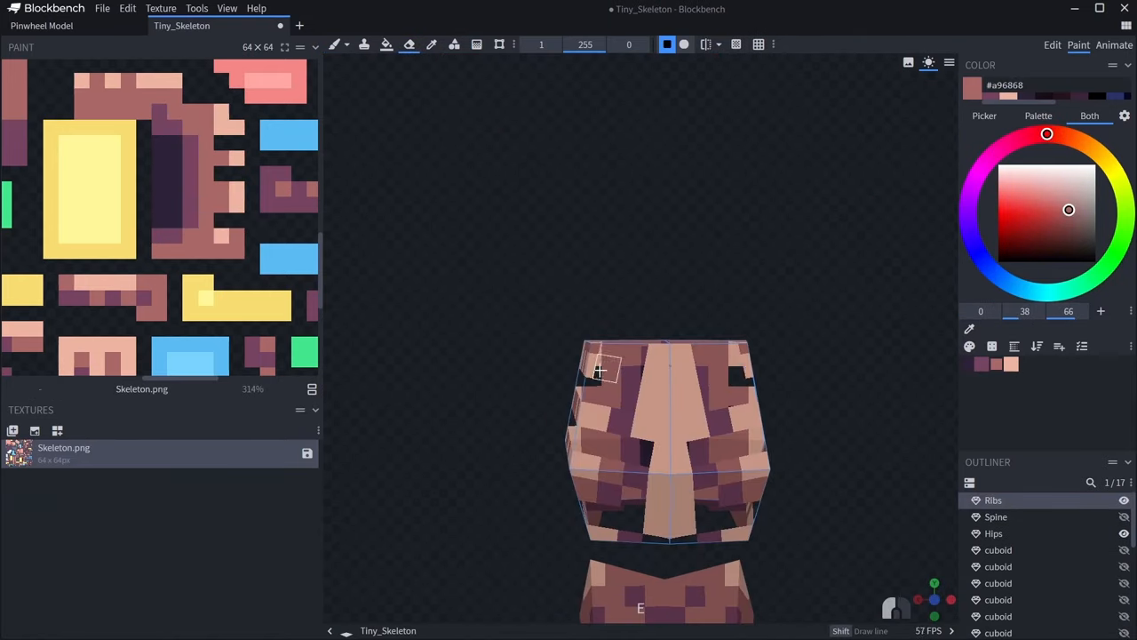
Mirror-paint dark eye sockets on the skull and name the Upperarm, Forearm, Thigh, Leg and Shoulder parts.
click(1043, 45)
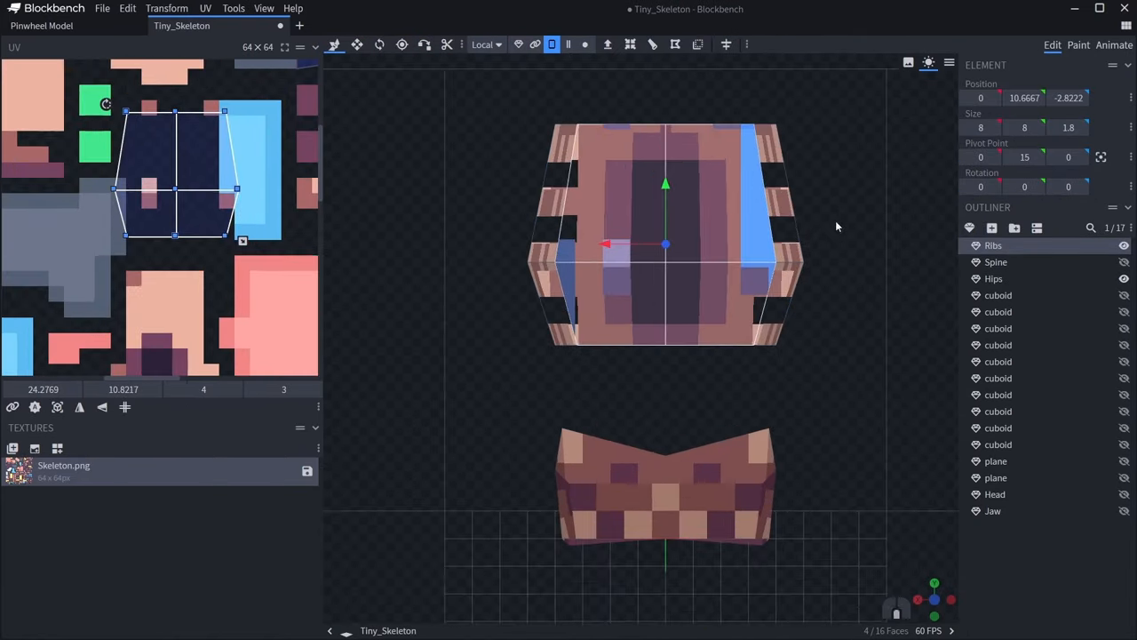
click(1077, 43)
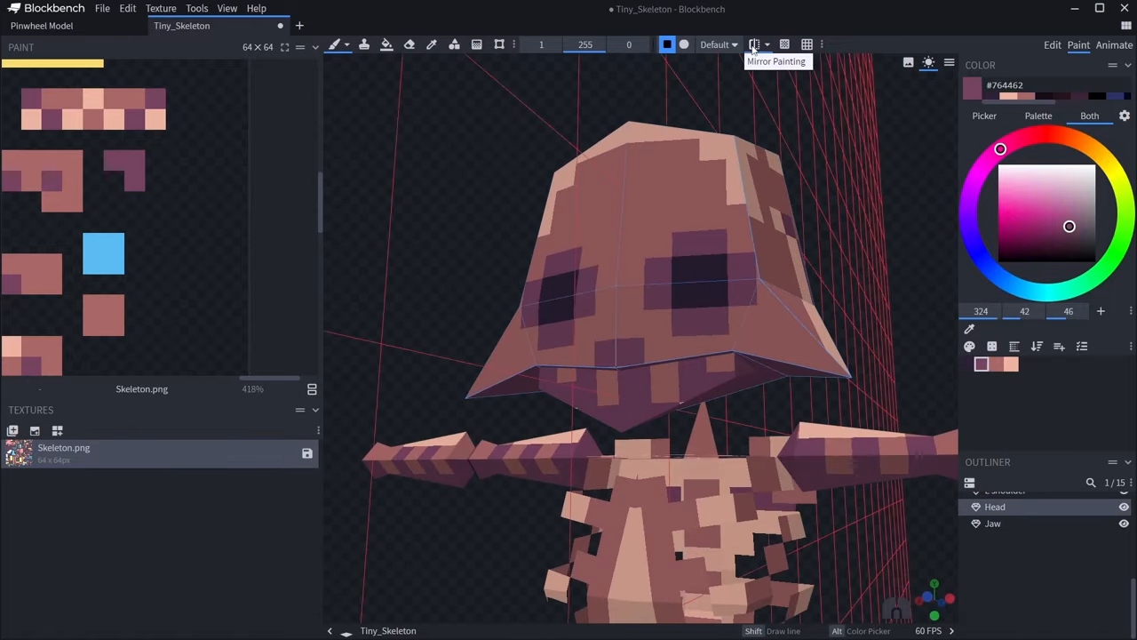
click(1048, 45)
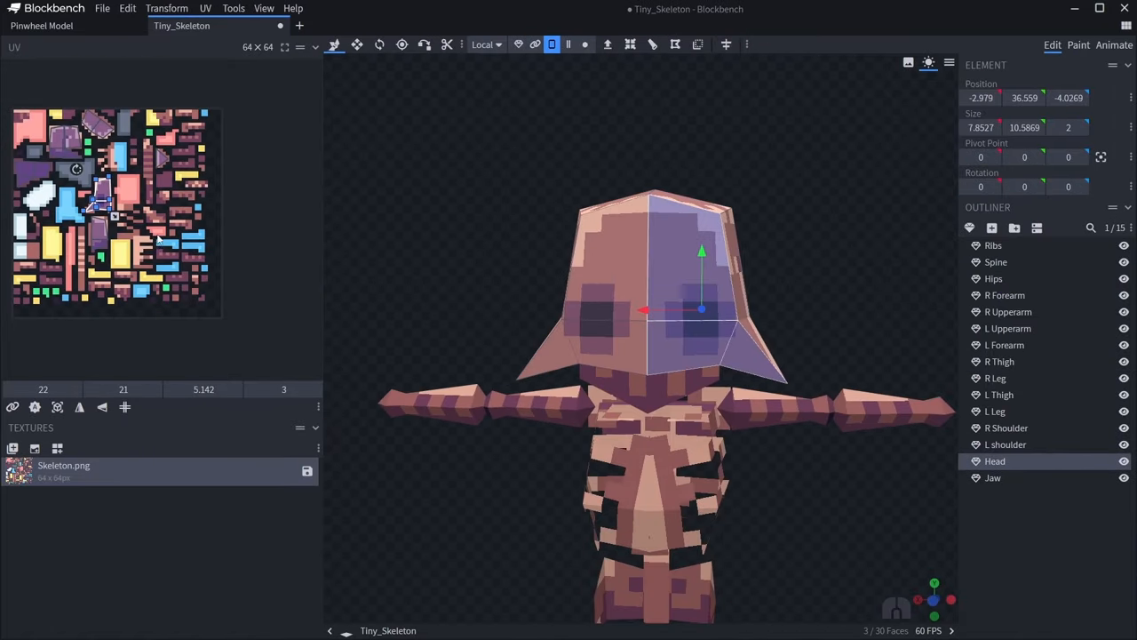
Add an octagonal Wheel, Spikes and OutLine group, enlarge Skeleton.png to 128x128 and paint the wheel dark red.
click(1073, 43)
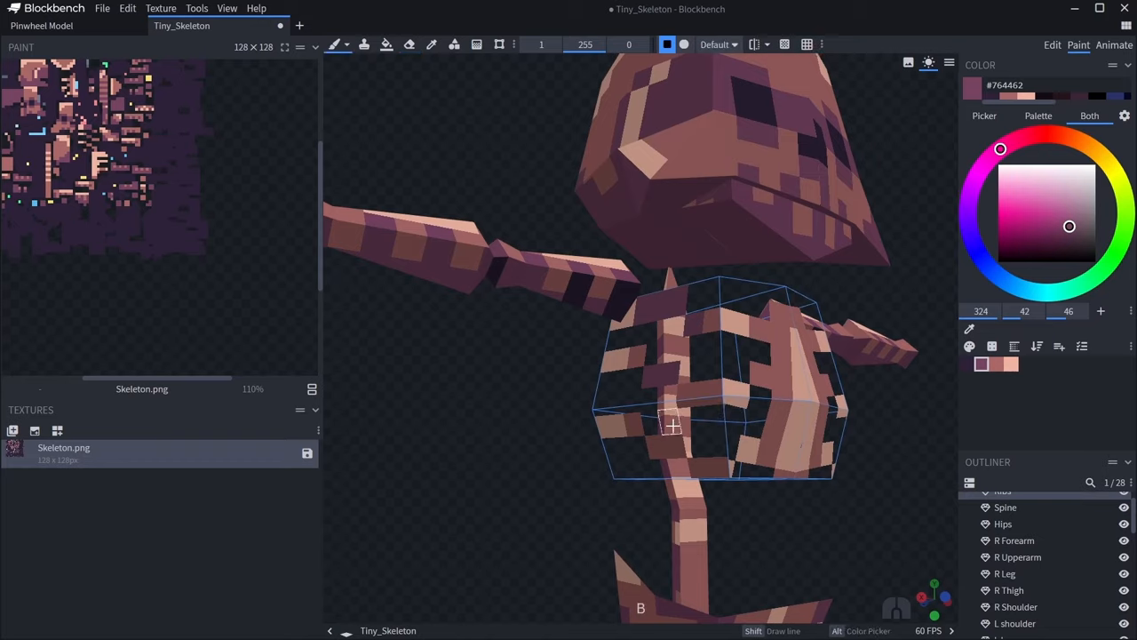
click(1047, 44)
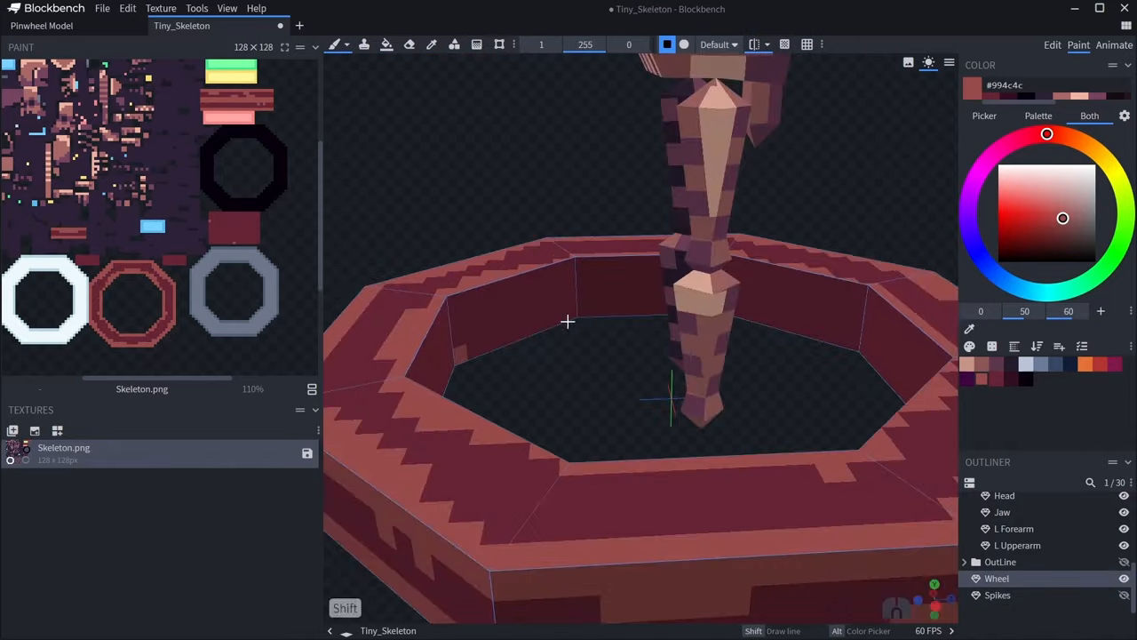
Map the wheel faces, paint grey spike tiles and add a Spike Point cuboid at the wheel's edge.
drag(569, 319, 518, 284)
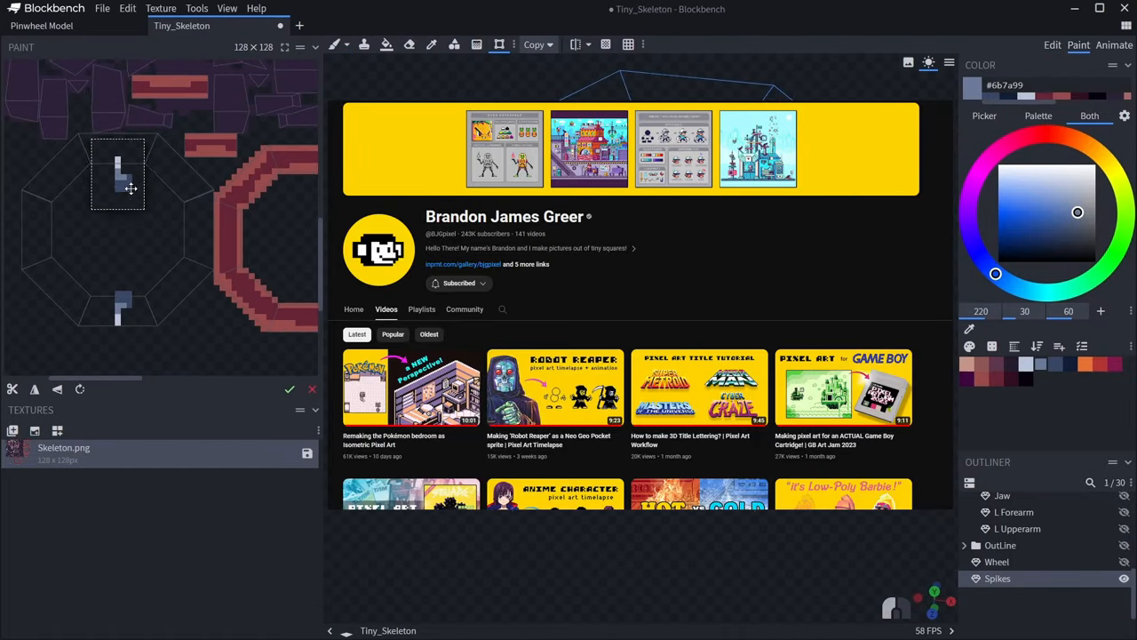
click(1048, 44)
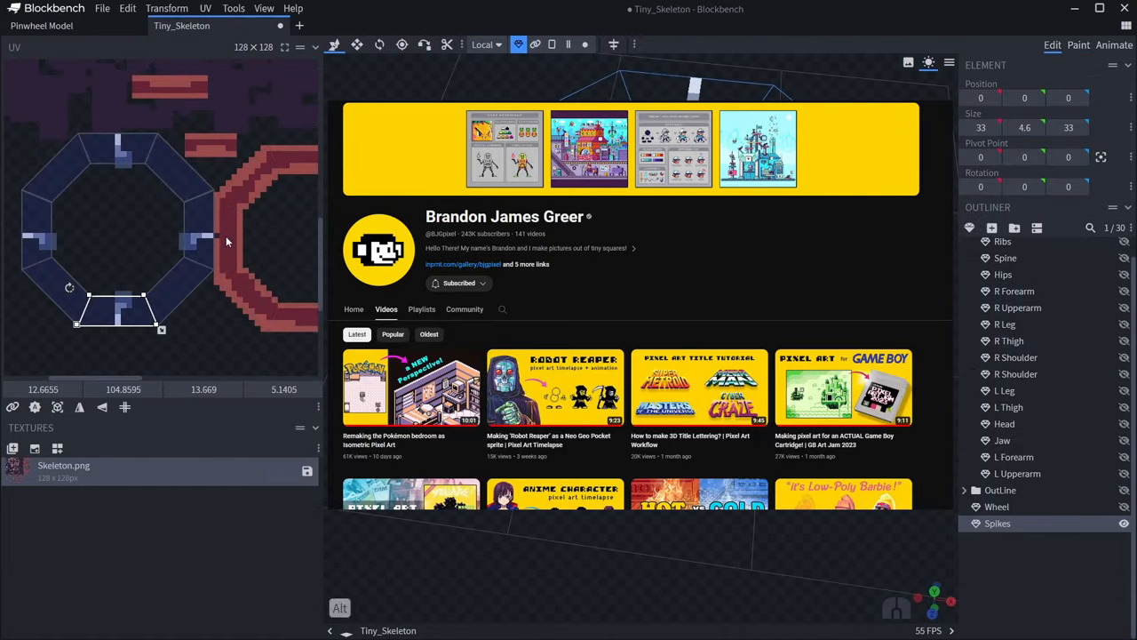
click(1070, 43)
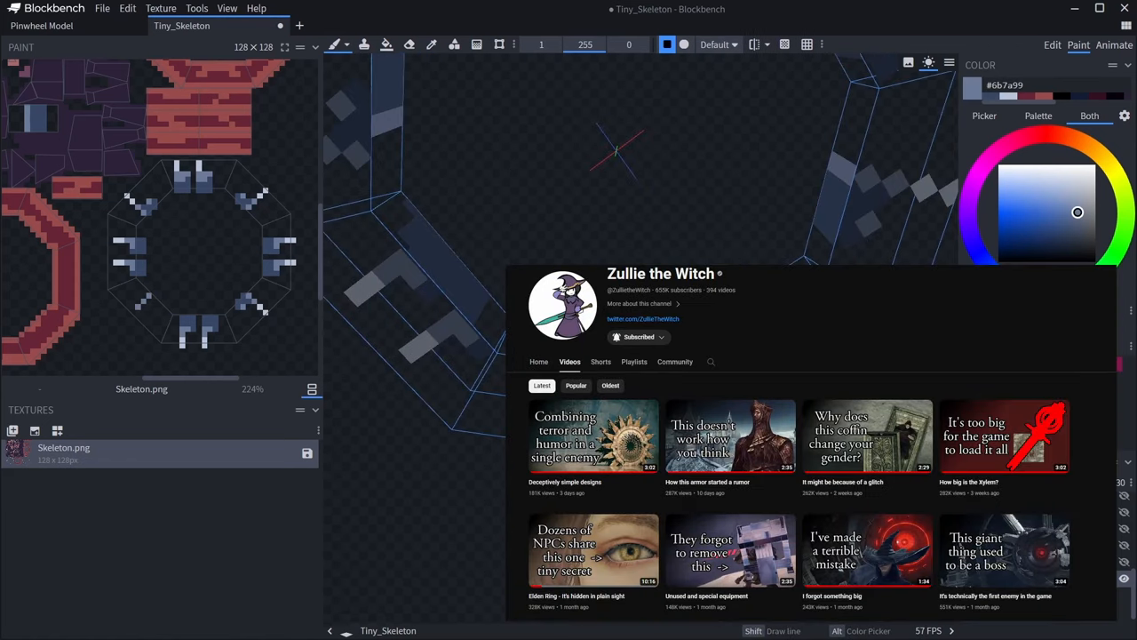
click(1048, 43)
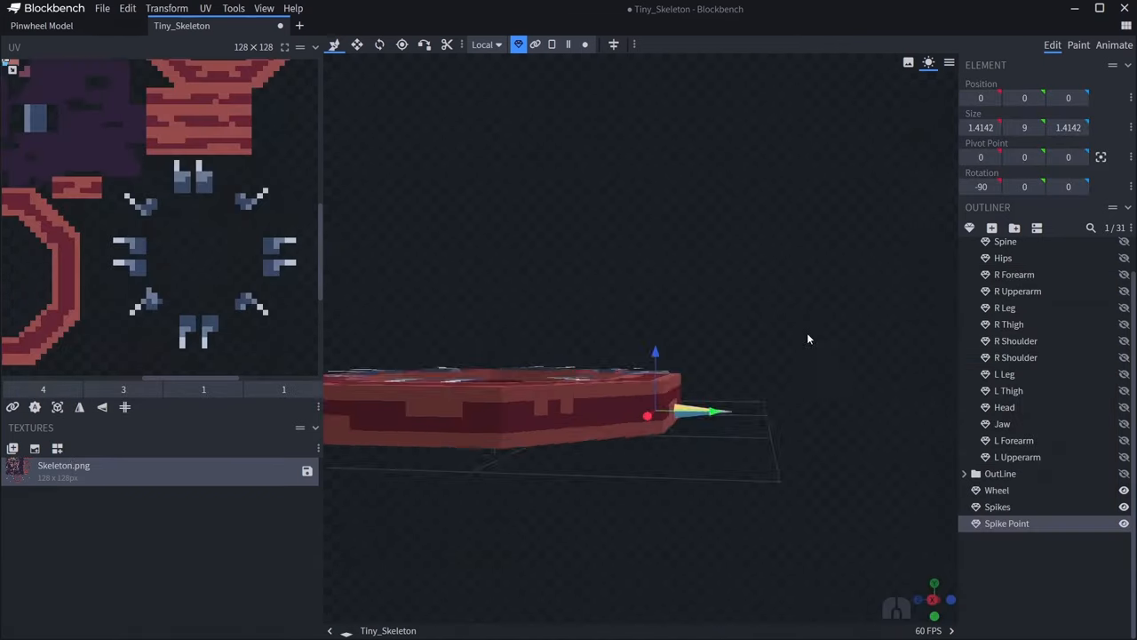
Duplicate Spike Points around the wheel, group as bonewheel in the hand and import colour-variant textures.
click(1081, 42)
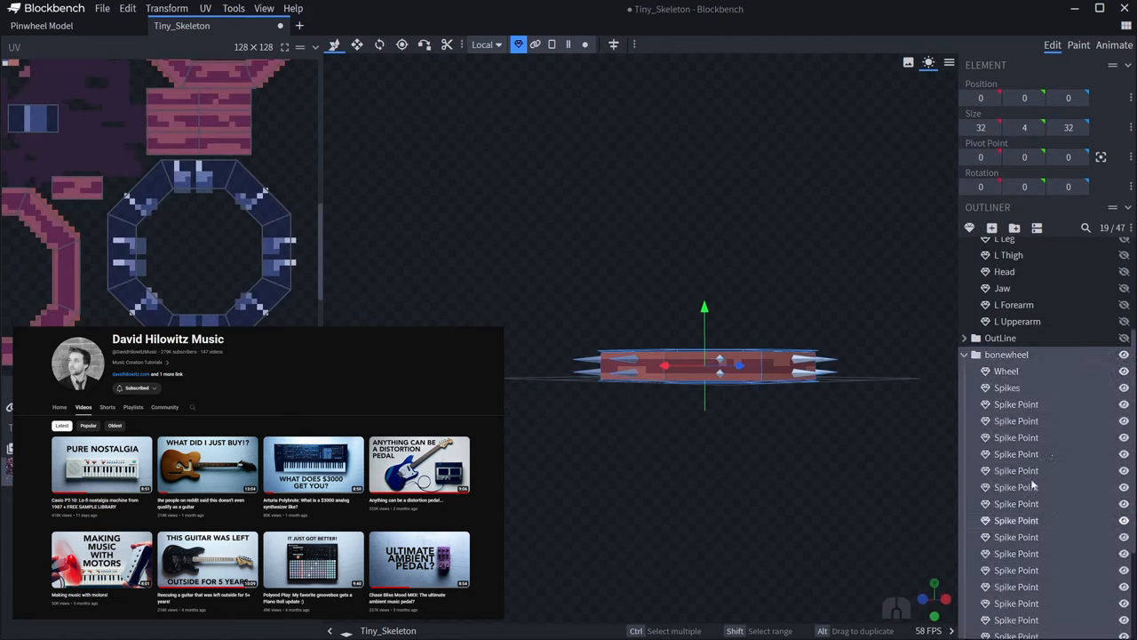
click(1079, 43)
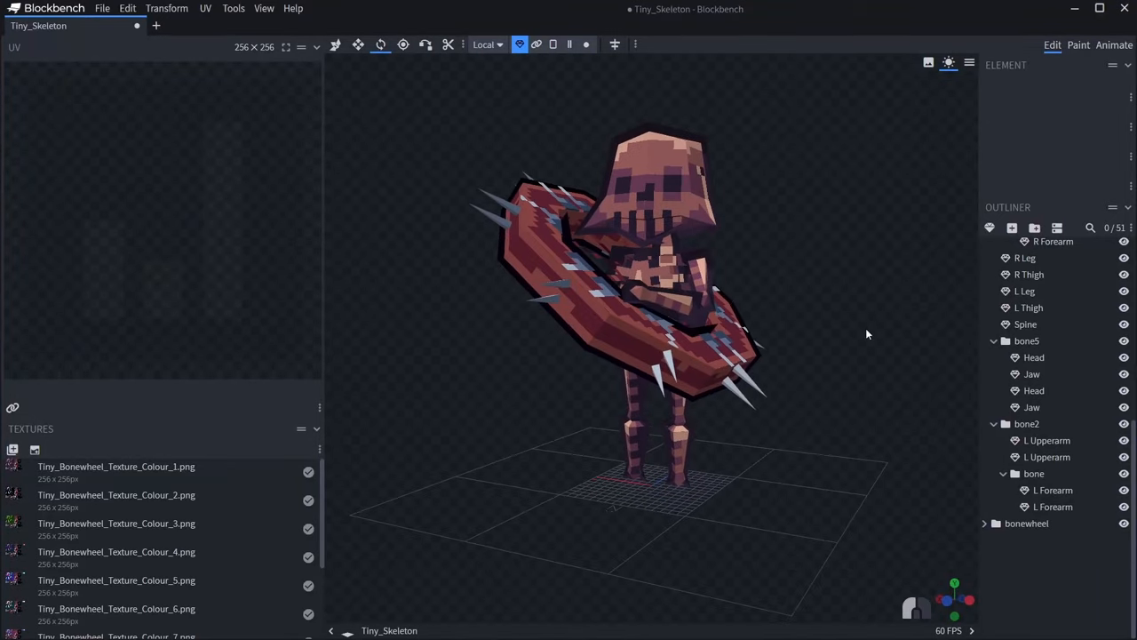
Orbit the outlined skeleton to view the skull close up, the front, top, wheel and side.
drag(866, 334, 465, 341)
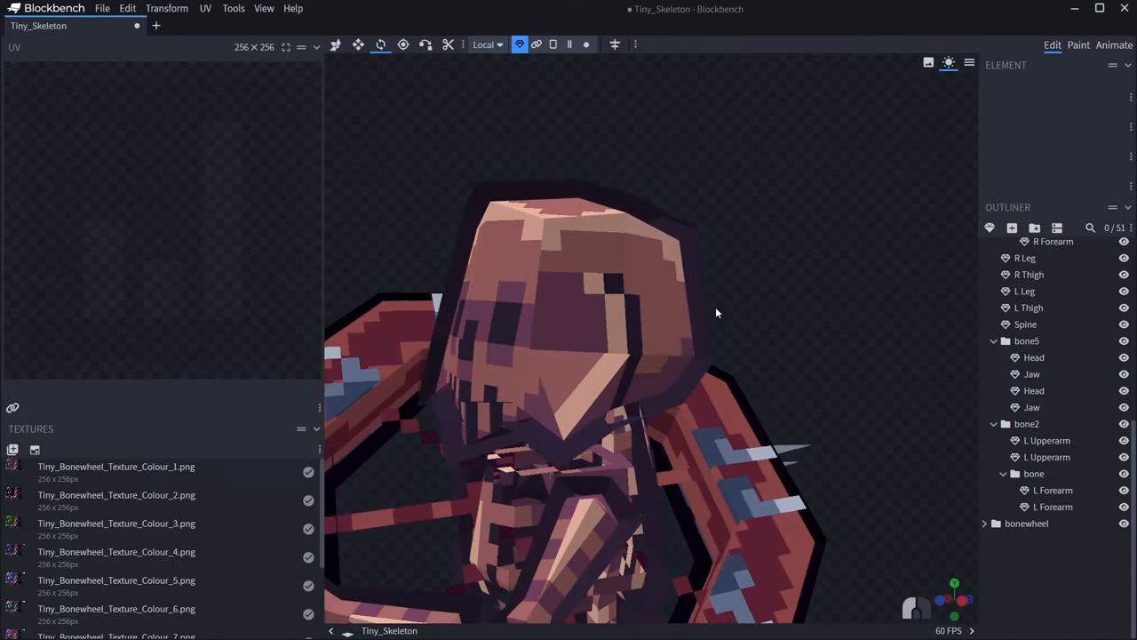
drag(718, 312, 881, 278)
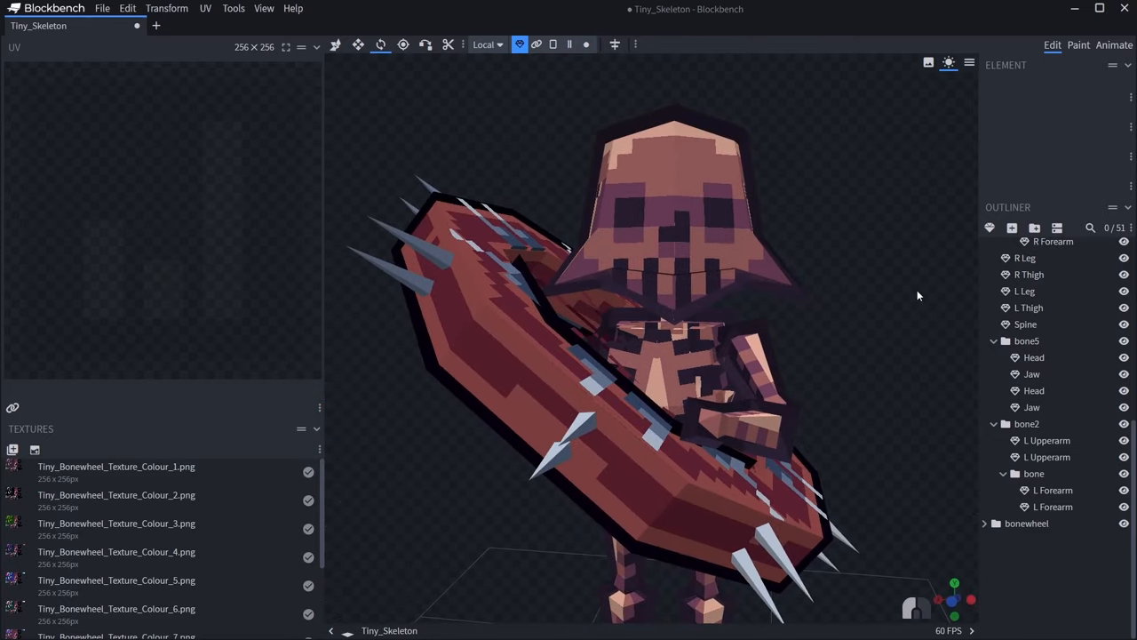
drag(919, 295, 842, 329)
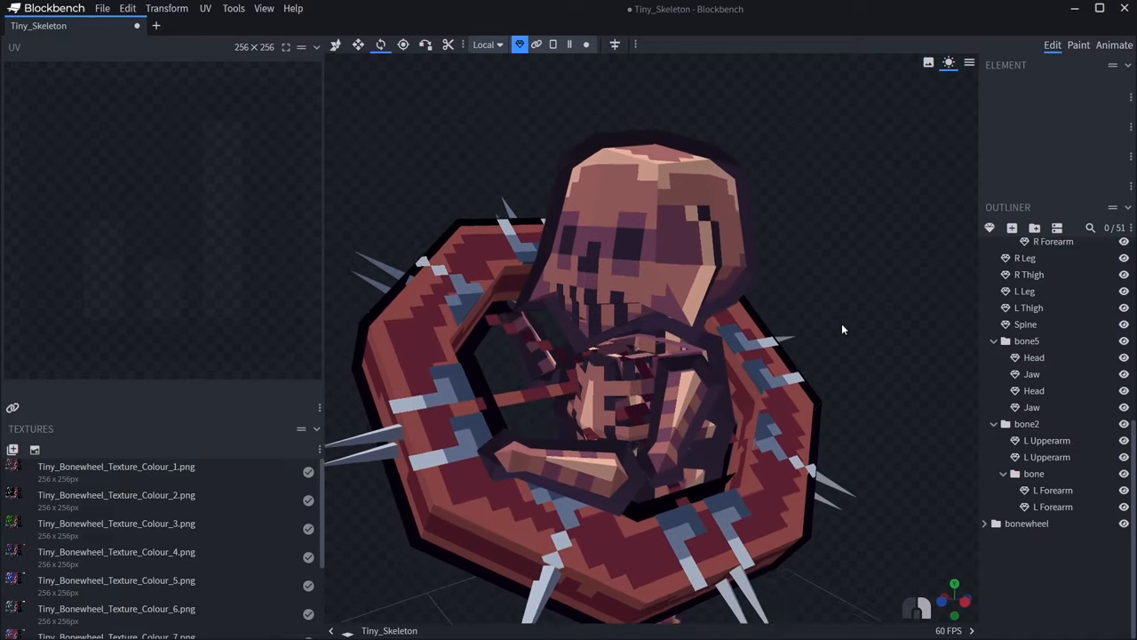
drag(842, 329, 884, 337)
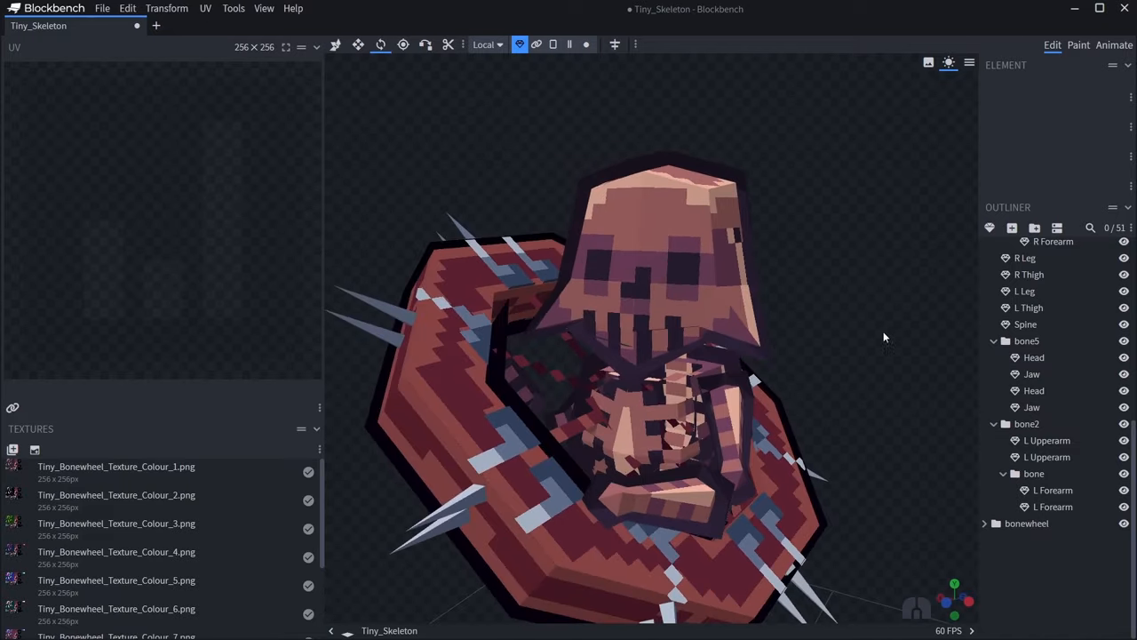
drag(654, 355, 909, 371)
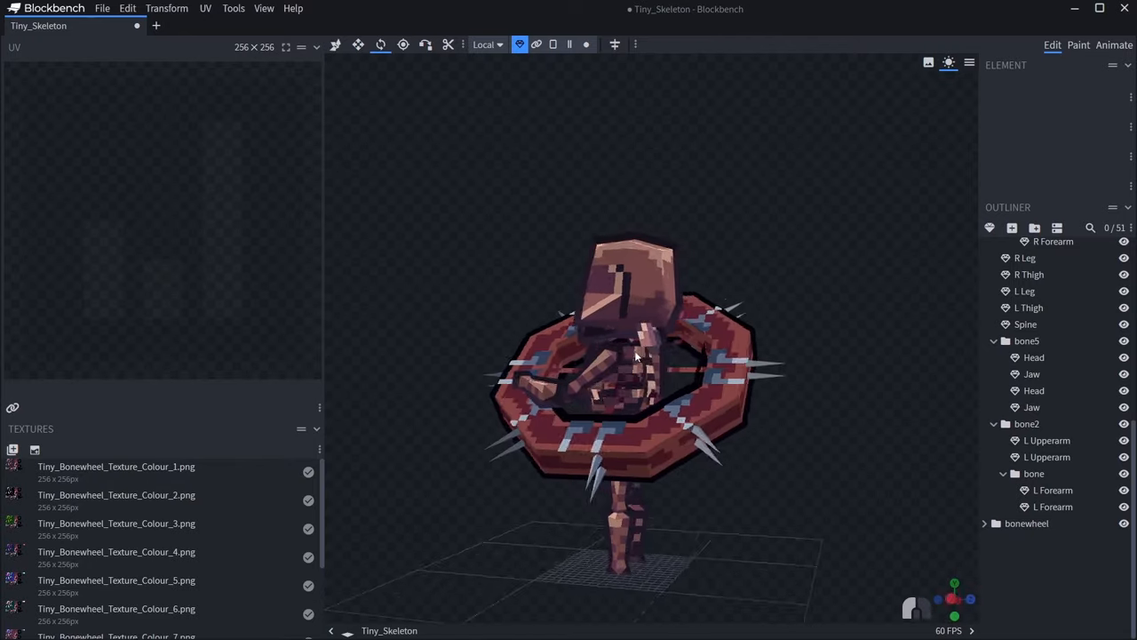
drag(636, 355, 760, 382)
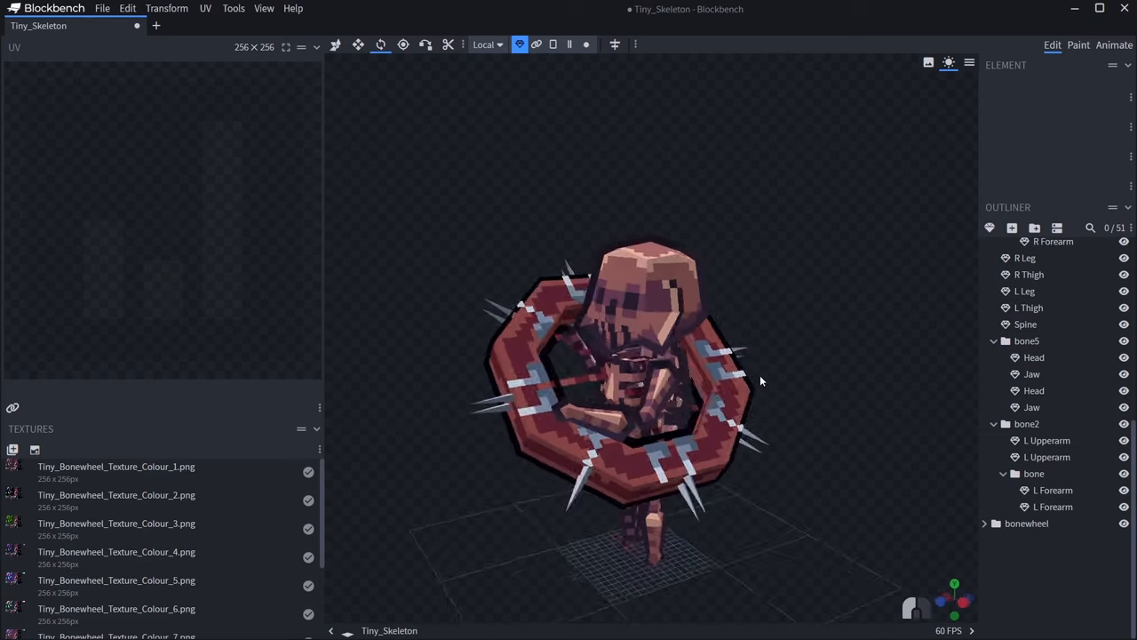